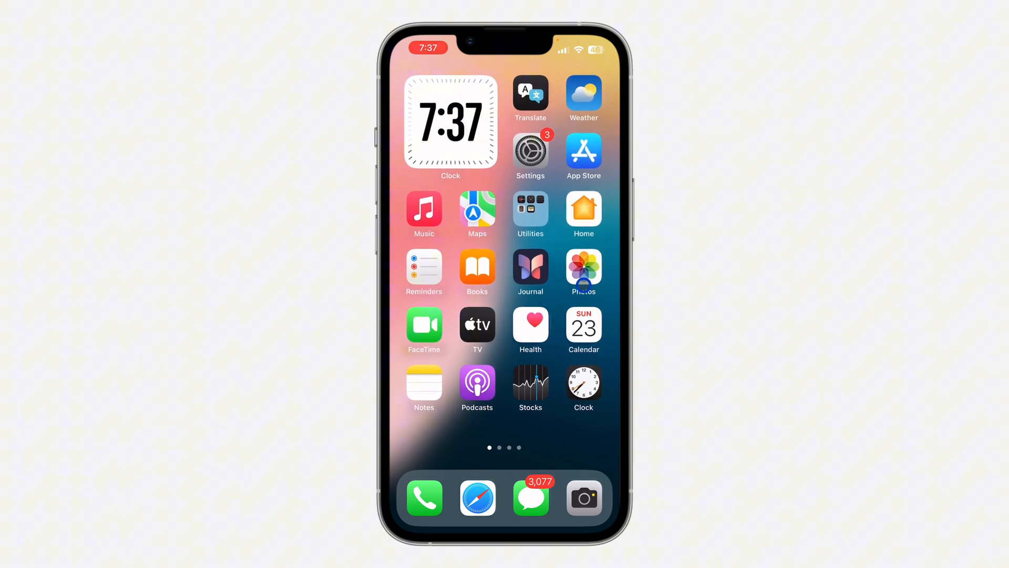
# Step: Reach the App Library's Hidden folder and bring up Chrome's quick-actions menu
pyautogui.hscroll(-3)
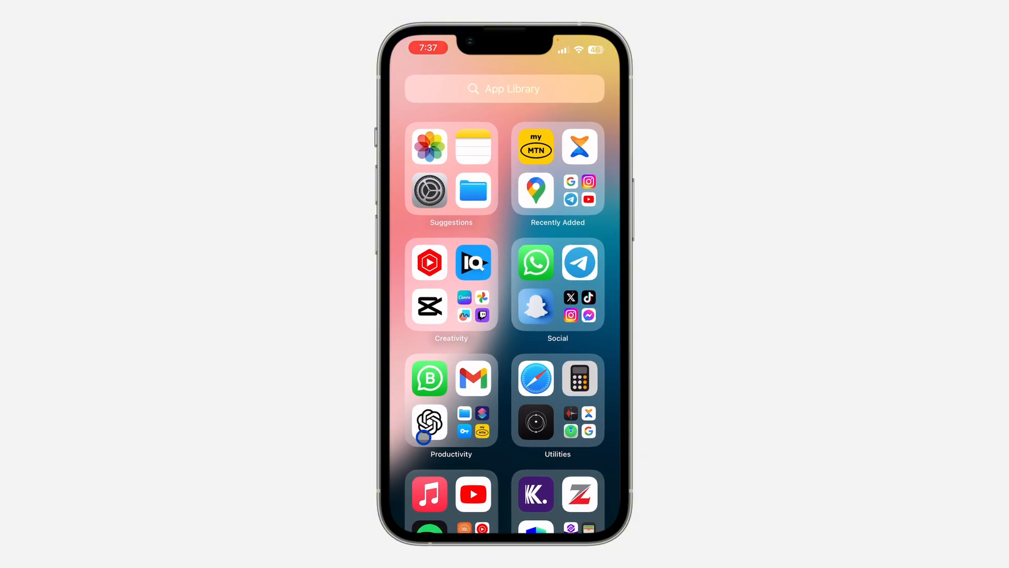
pyautogui.scroll(-3)
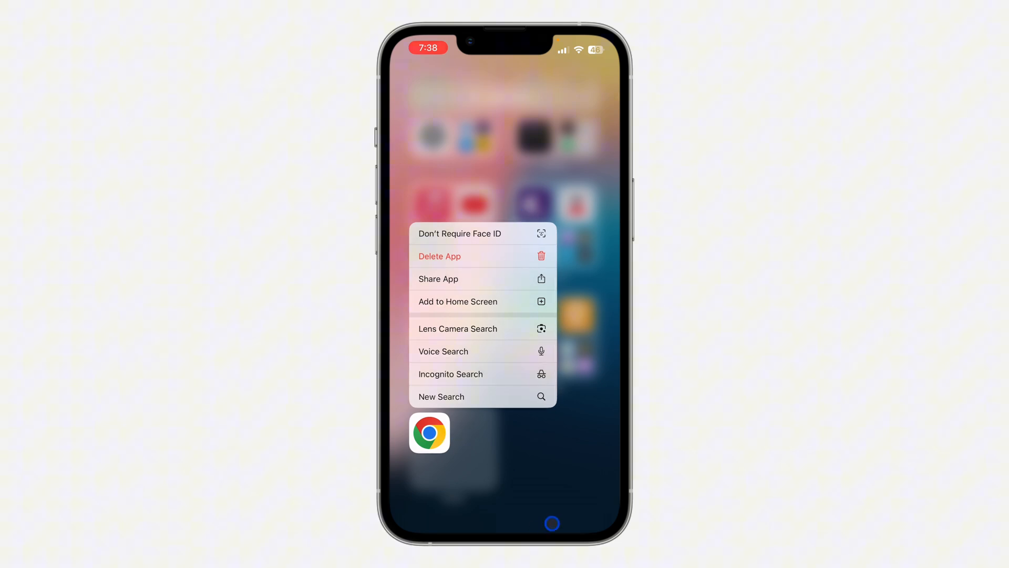
# Step: Choose 'Don't Require Face ID' so Chrome is no longer hidden
pyautogui.click(522, 237)
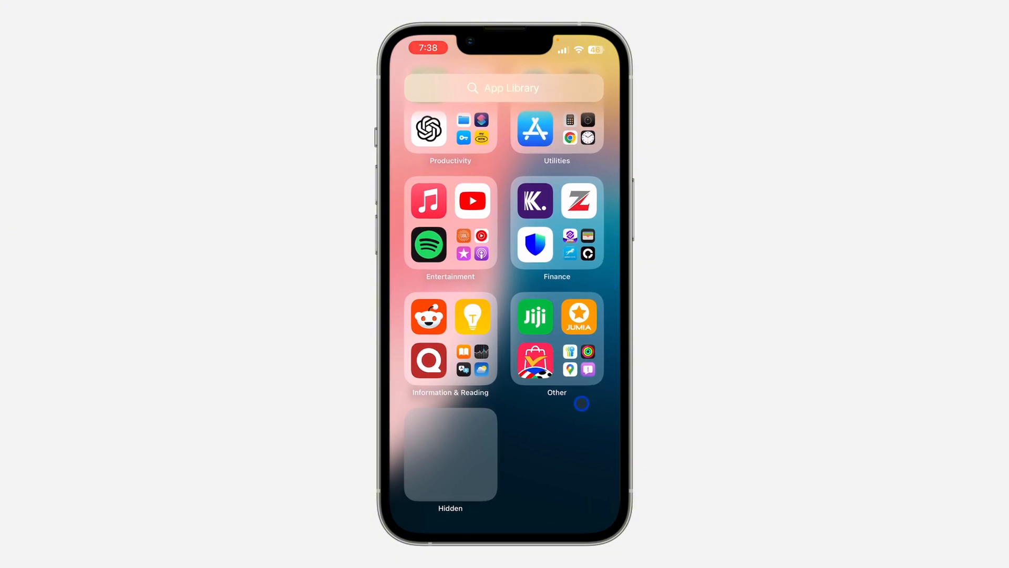
pyautogui.moveTo(584, 397)
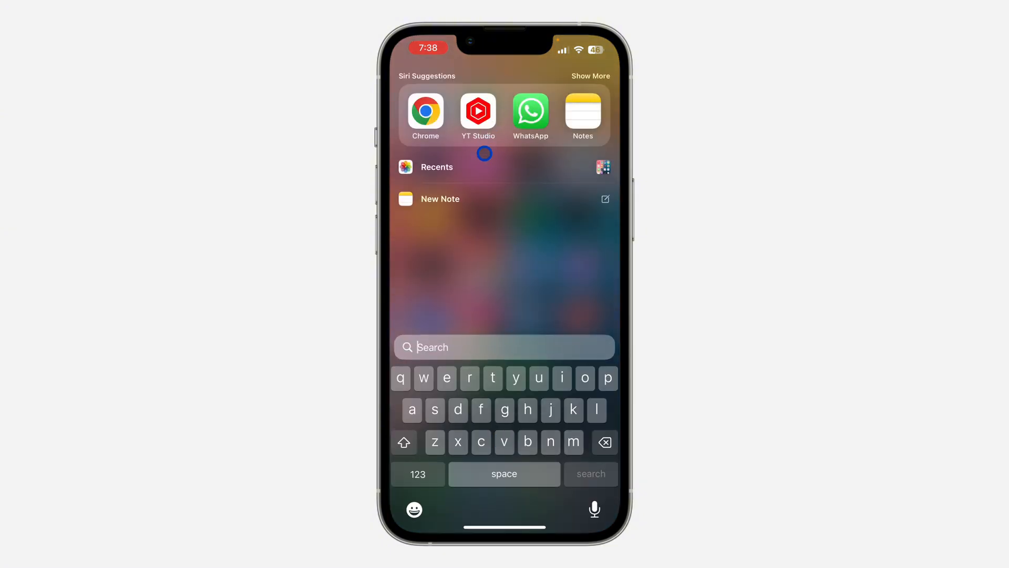
# Step: Search Spotlight for 'chrome' and drag the Chrome Top Hit out onto the home screen
pyautogui.write('chrome')
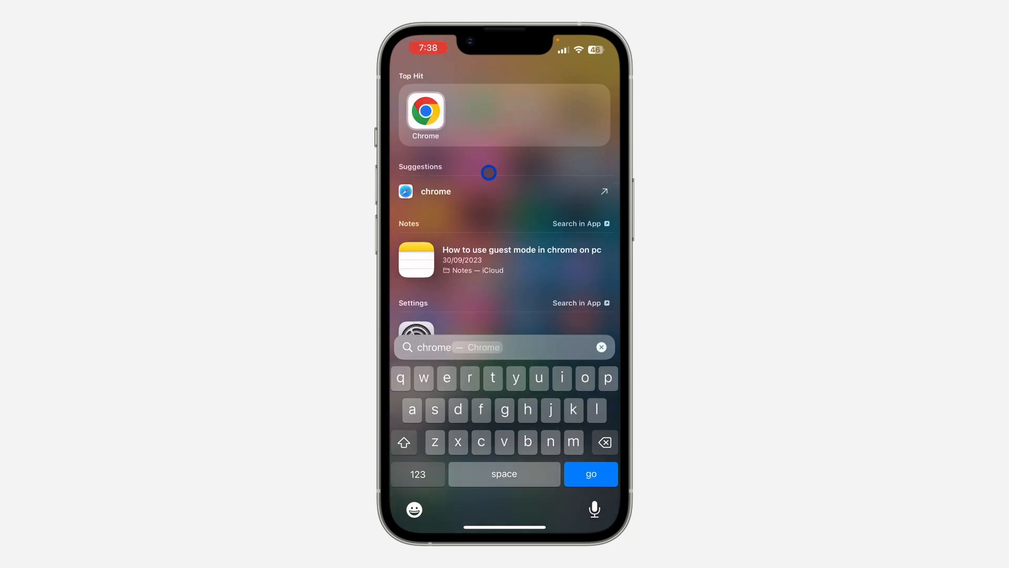
pyautogui.click(425, 111)
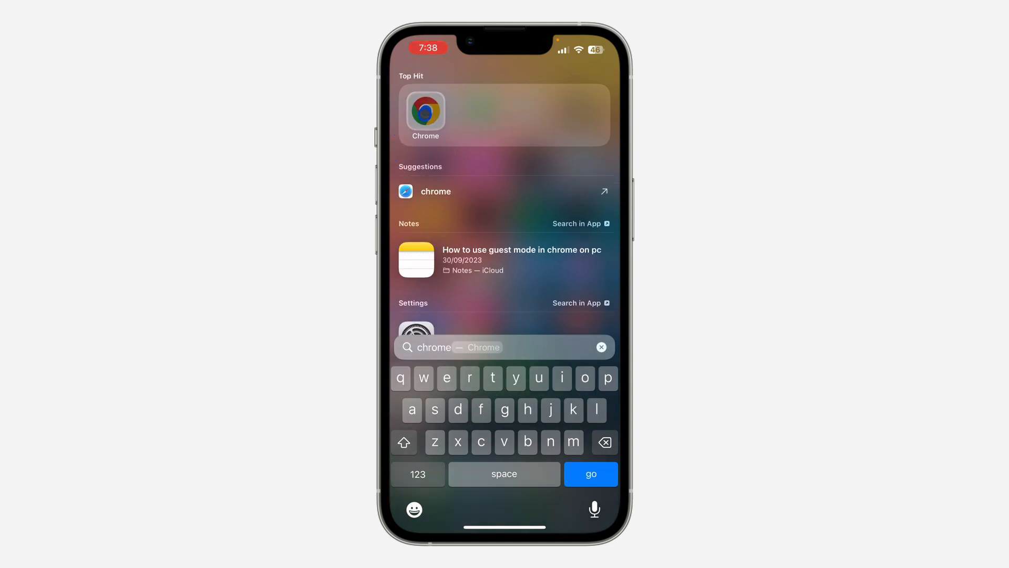
pyautogui.click(425, 114)
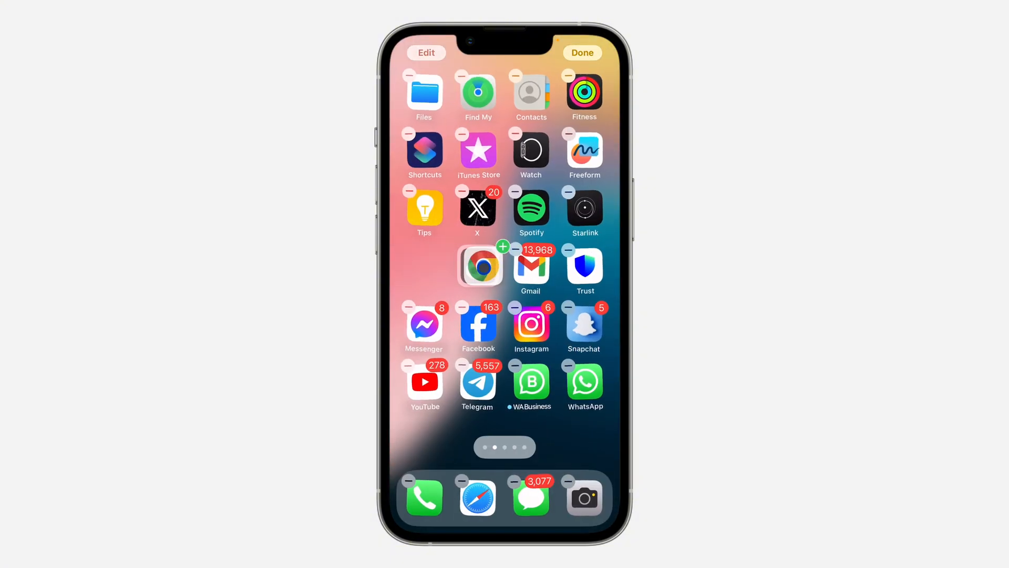
# Step: Drop Chrome into the grid beside Gmail, finish editing, and launch Chrome
pyautogui.click(583, 53)
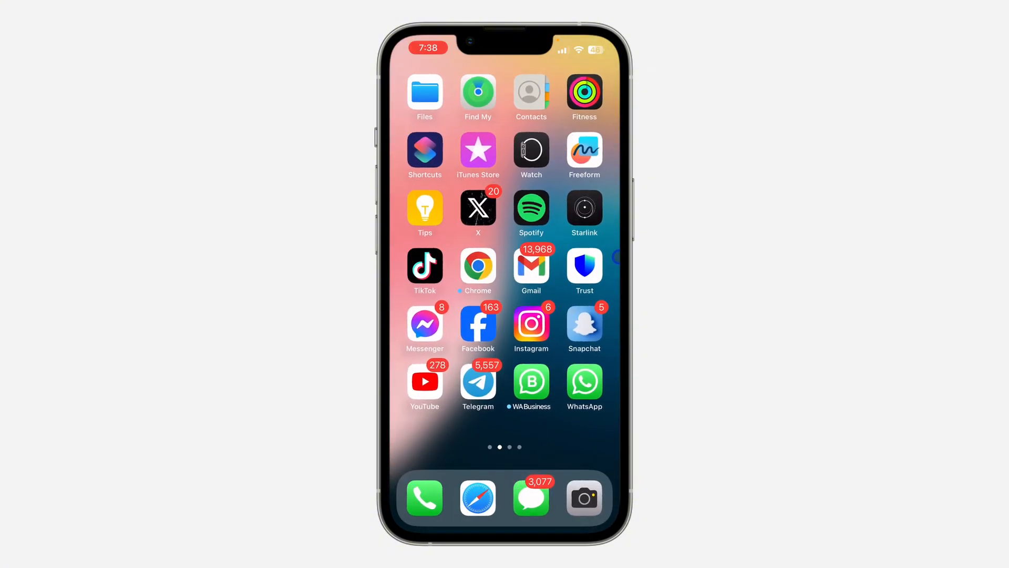
pyautogui.click(478, 266)
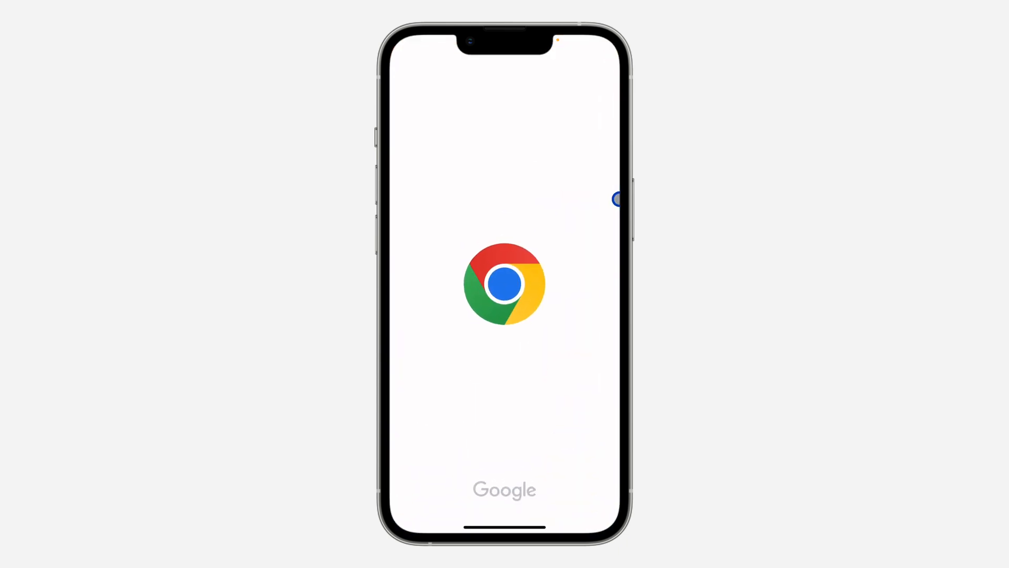